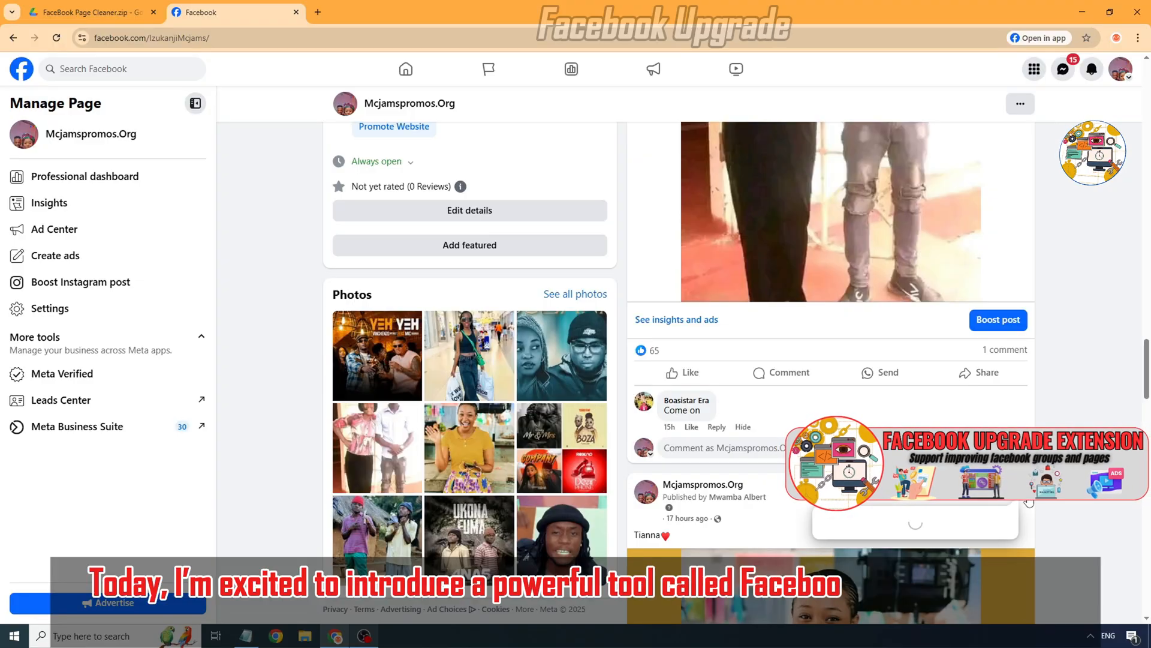
Move a Mcjamspromos.Org post to trash and browse down through the page's Photos.
click(1020, 103)
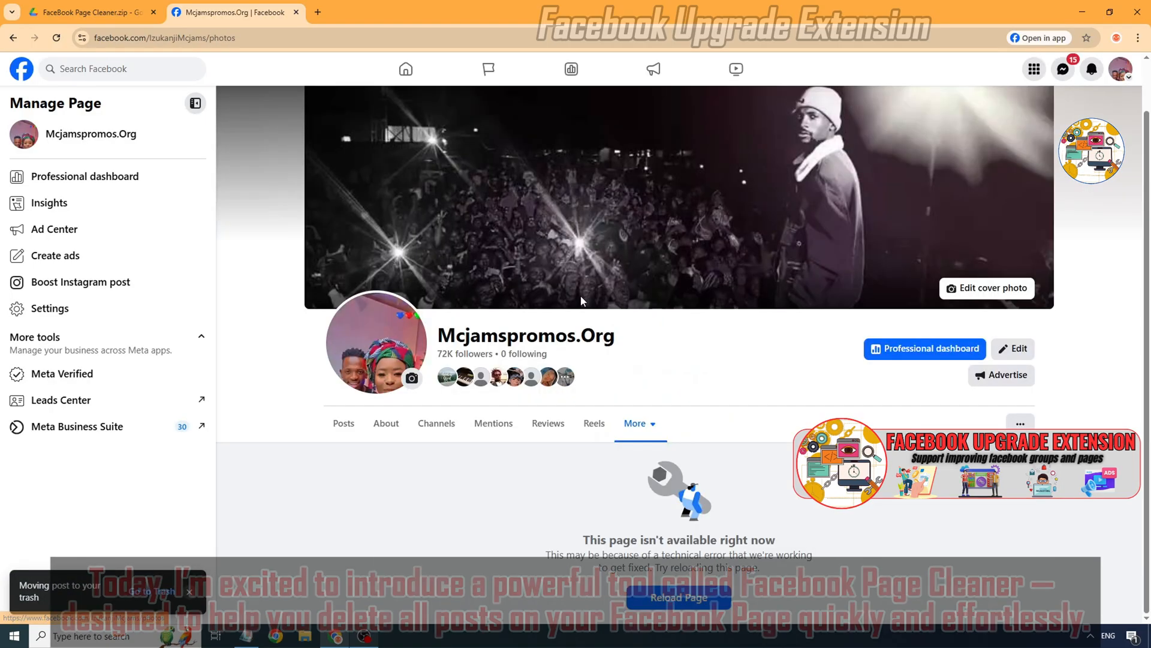
click(677, 598)
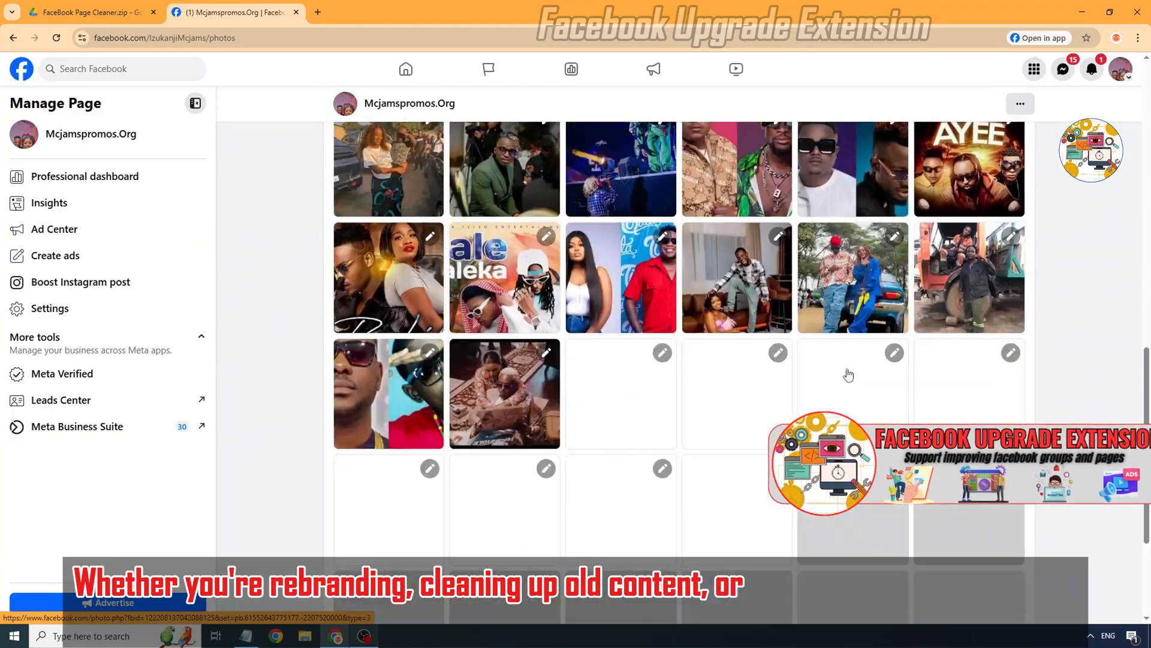
scroll(down, 3)
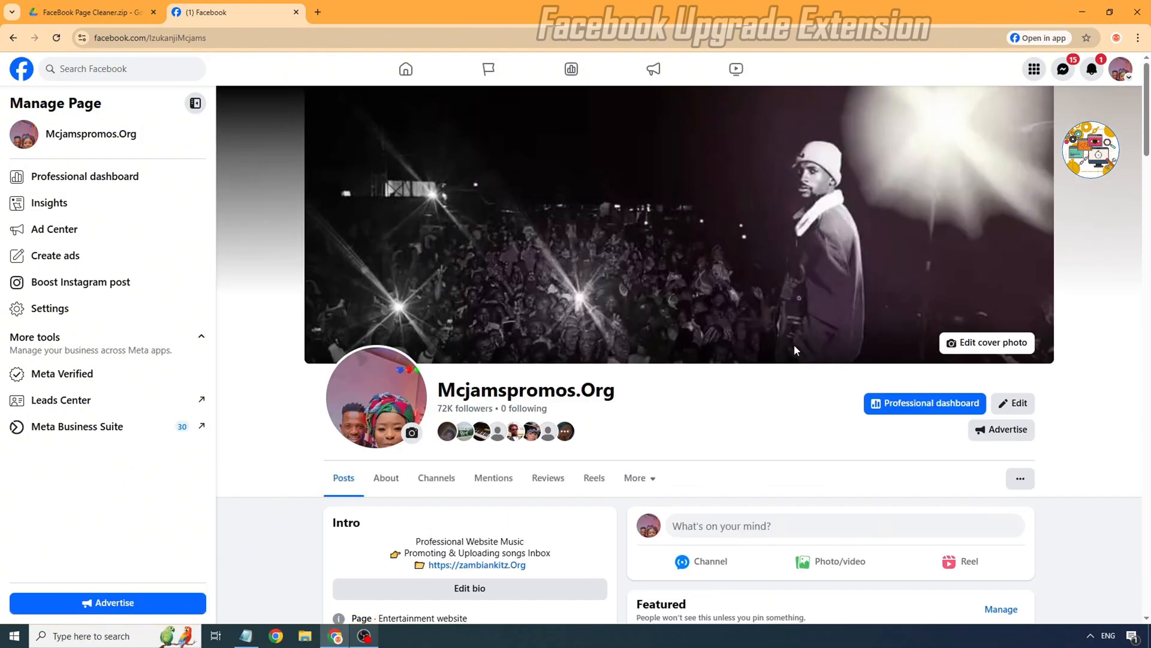
Download FaceBook Page Cleaner.zip from Drive and extract it in the Downloads folder.
click(87, 12)
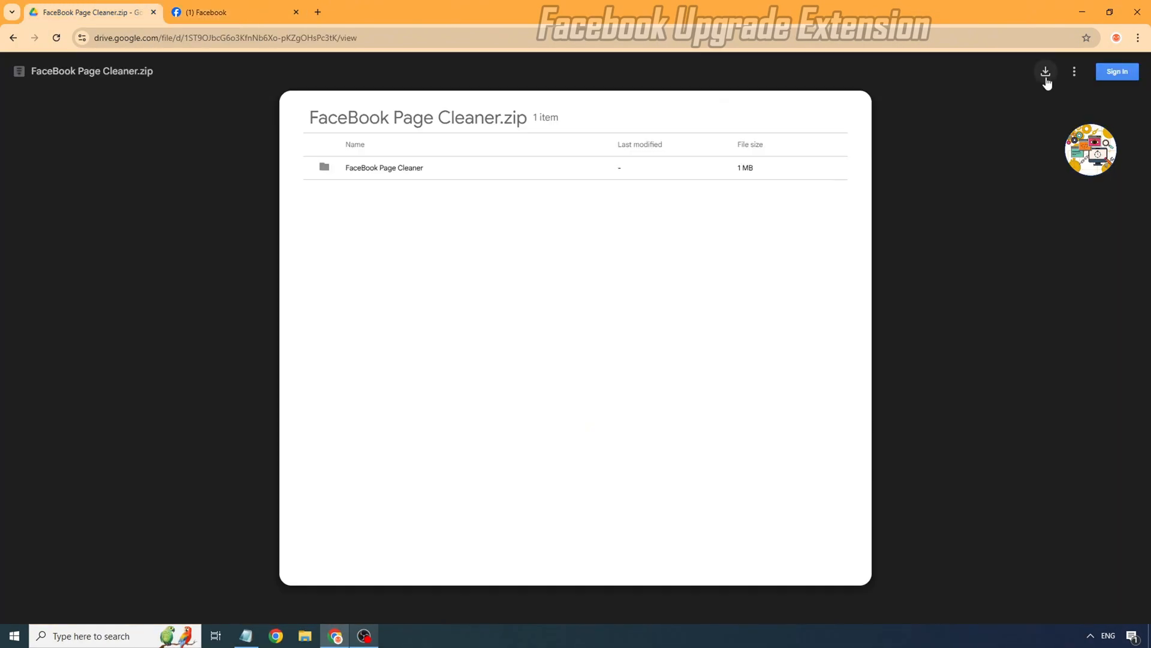
click(1044, 71)
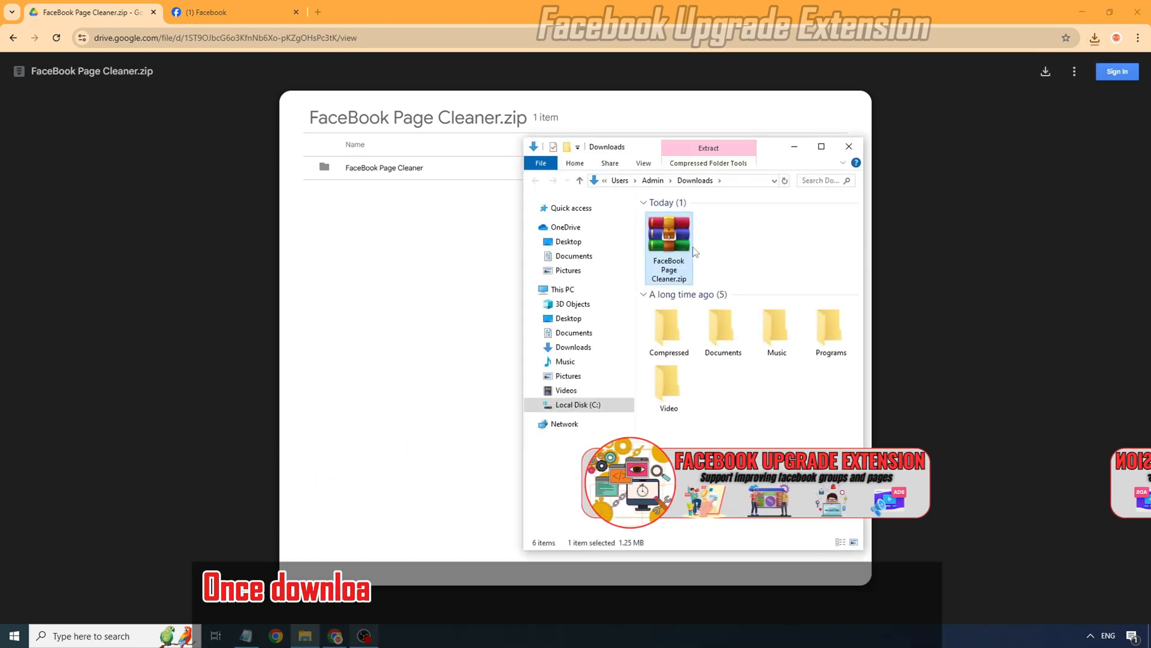
right_click(668, 235)
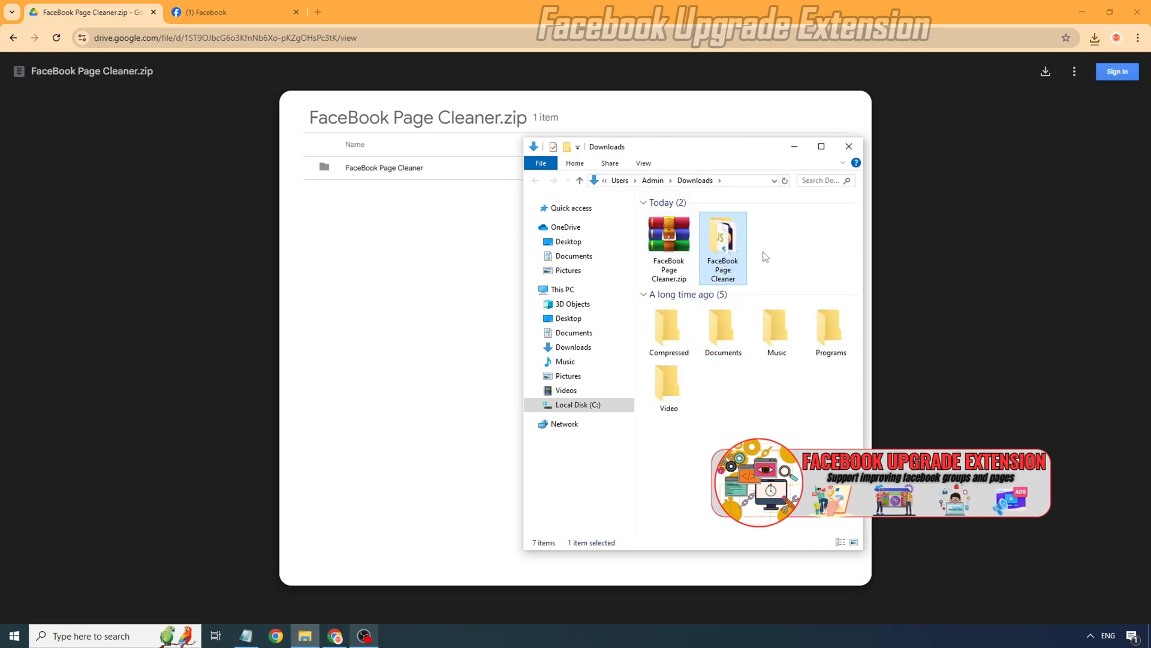
Go to Chrome's Manage Extensions page and turn on Developer mode.
click(235, 12)
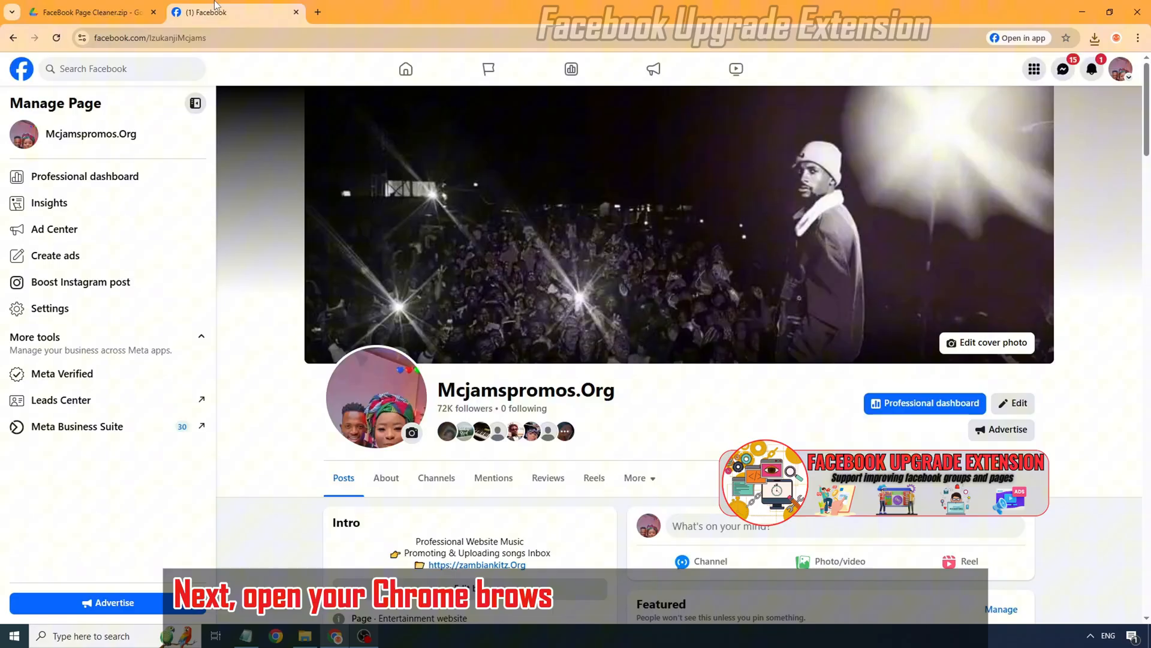
click(1137, 37)
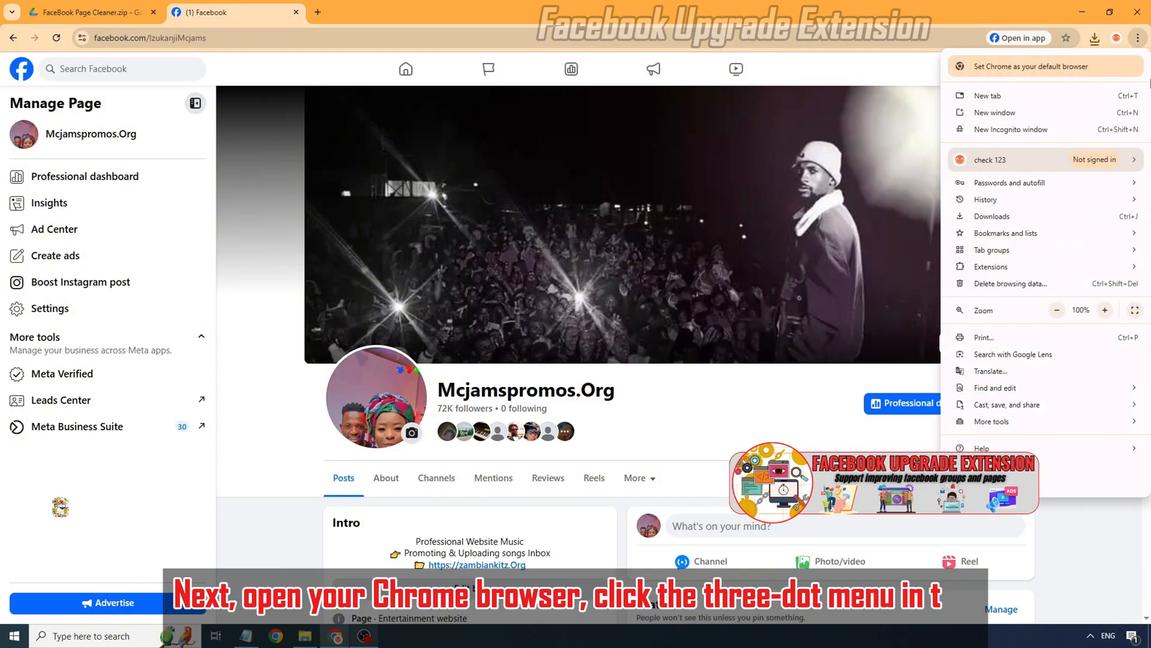
mouse_move(992, 266)
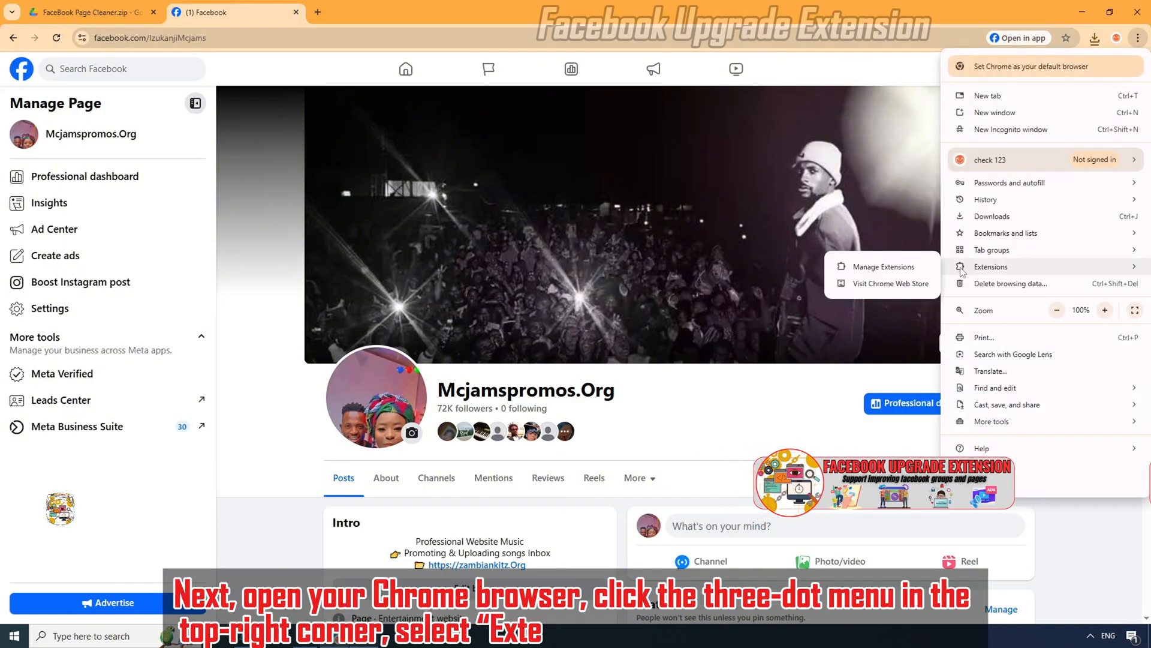
click(880, 266)
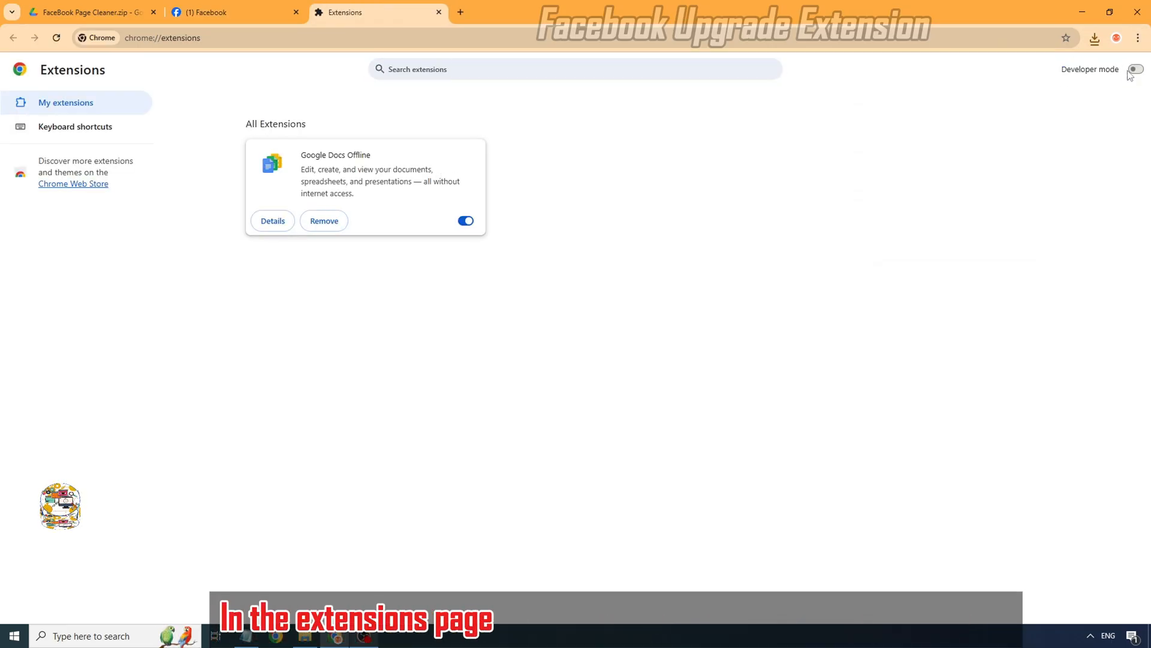
click(1135, 70)
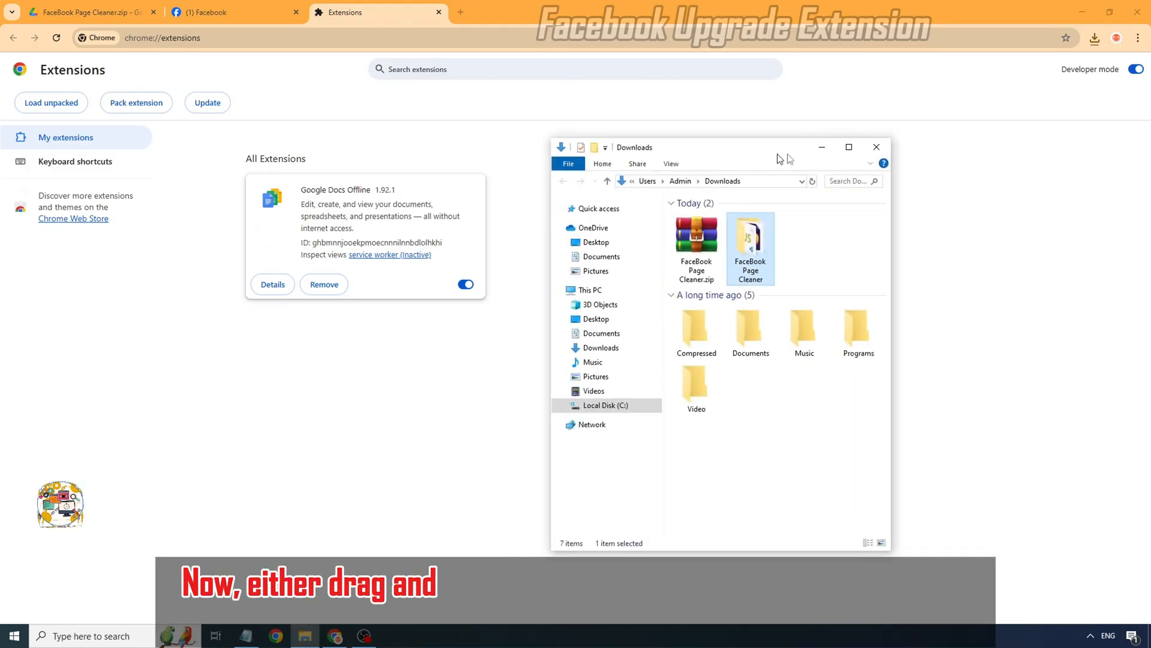
Load the extracted FaceBook Page Cleaner folder as an unpacked extension.
drag(751, 247, 573, 331)
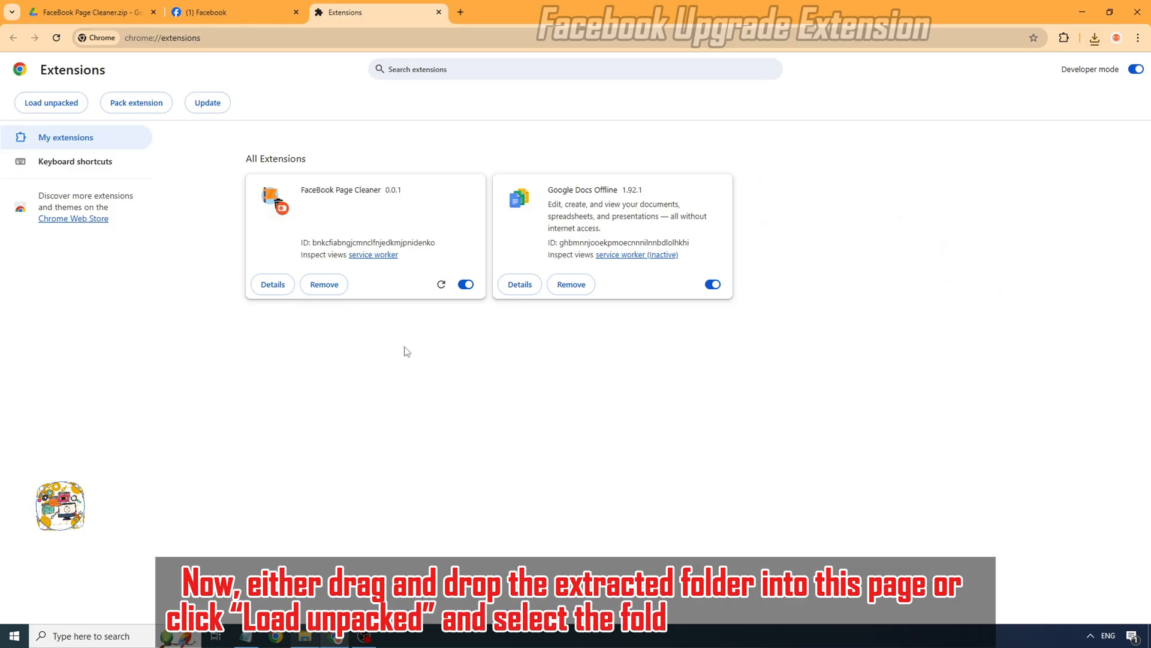
click(323, 284)
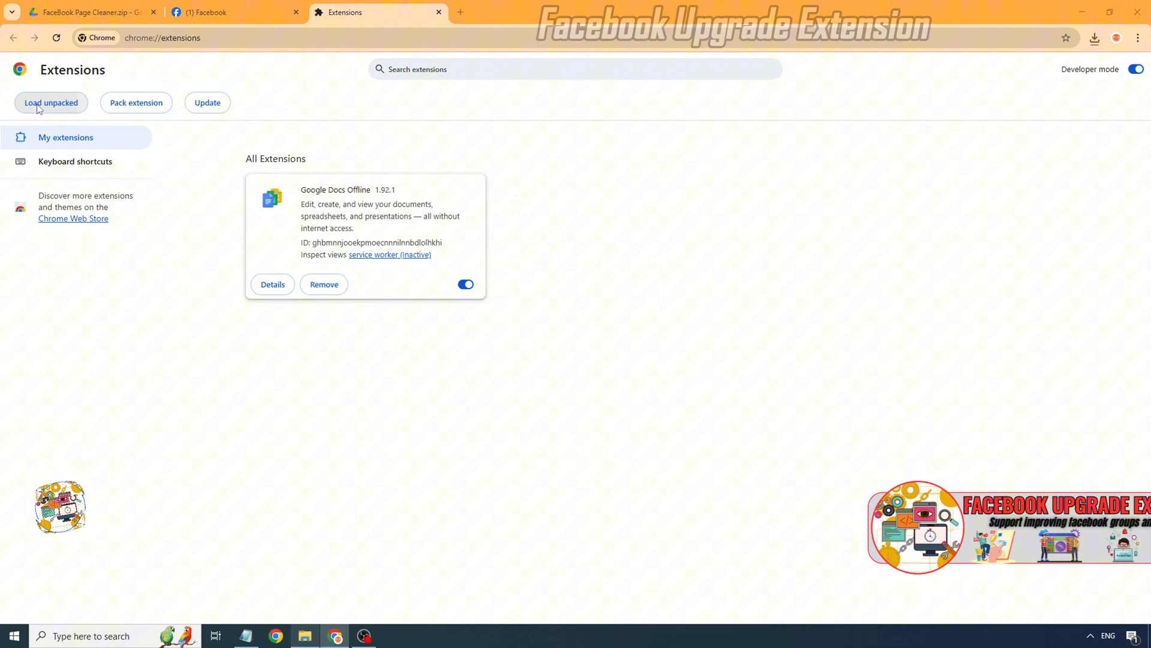
click(52, 102)
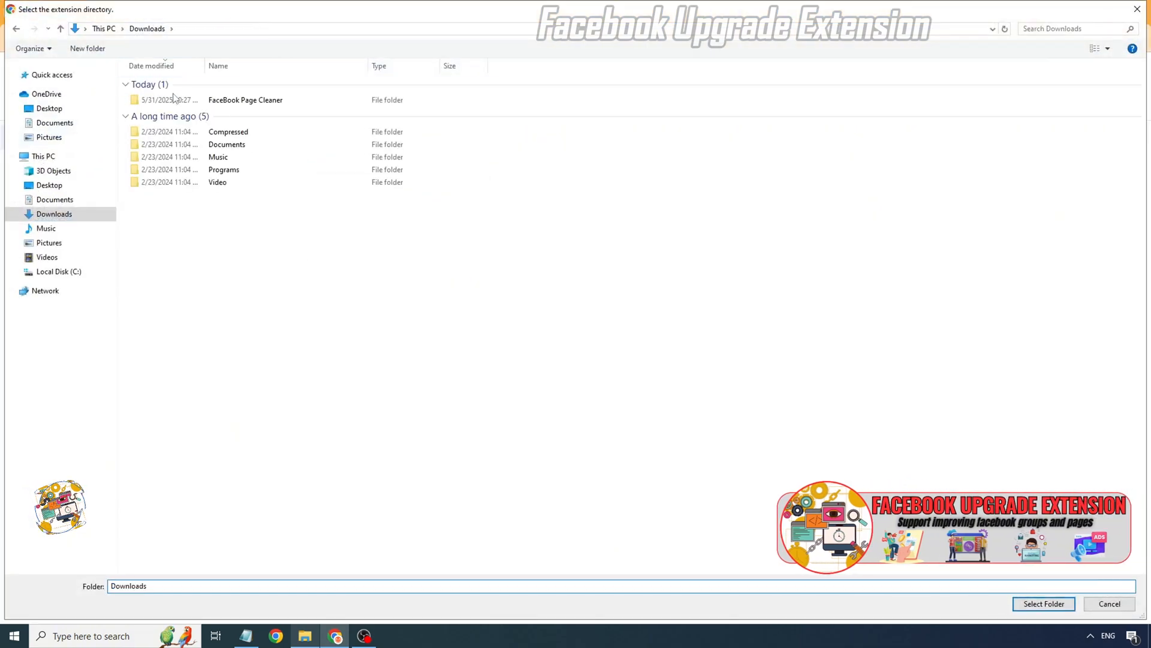
click(245, 99)
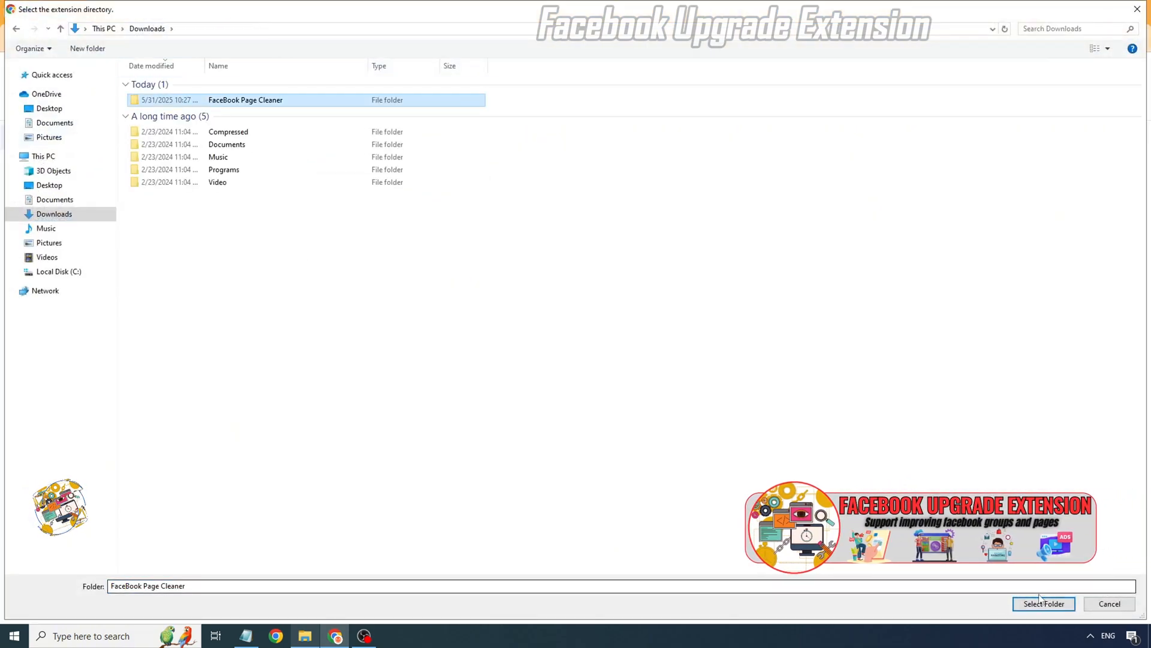
click(1042, 603)
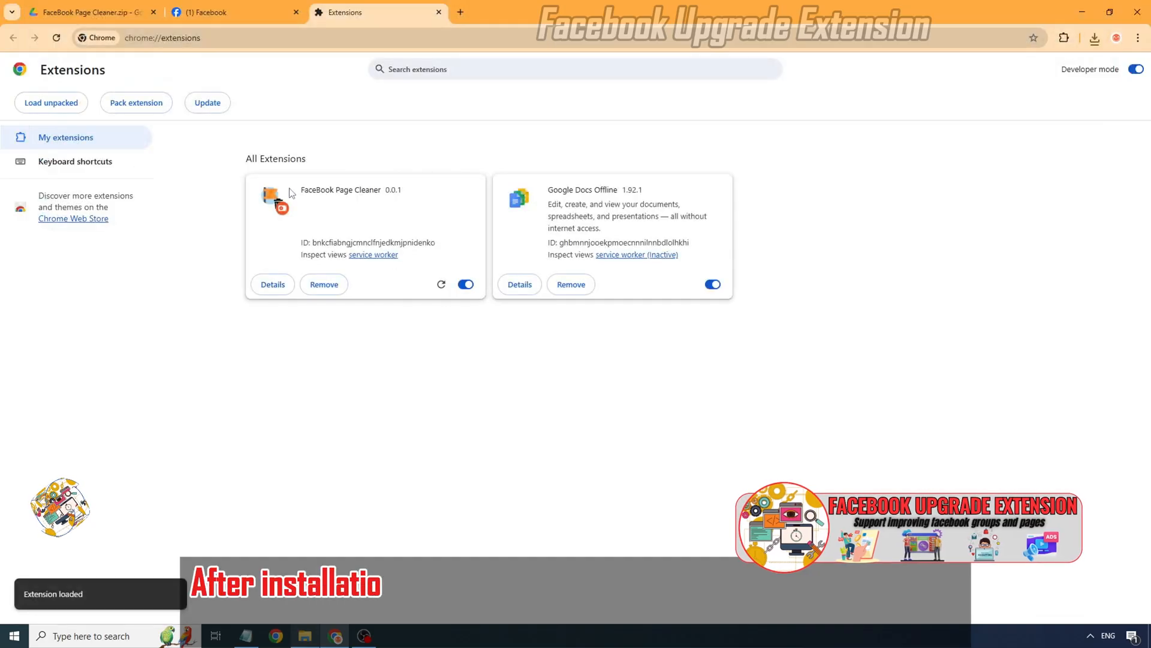
Launch the FaceBook Page Cleaner extension page and look at its Post Type choices.
click(1064, 37)
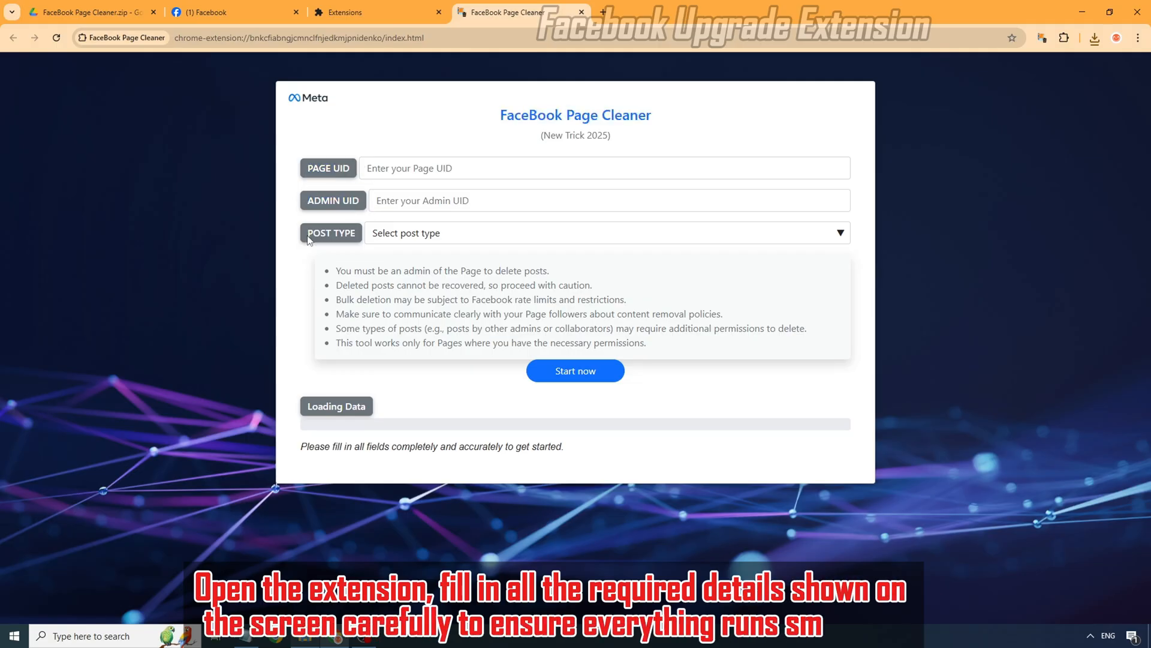
click(604, 233)
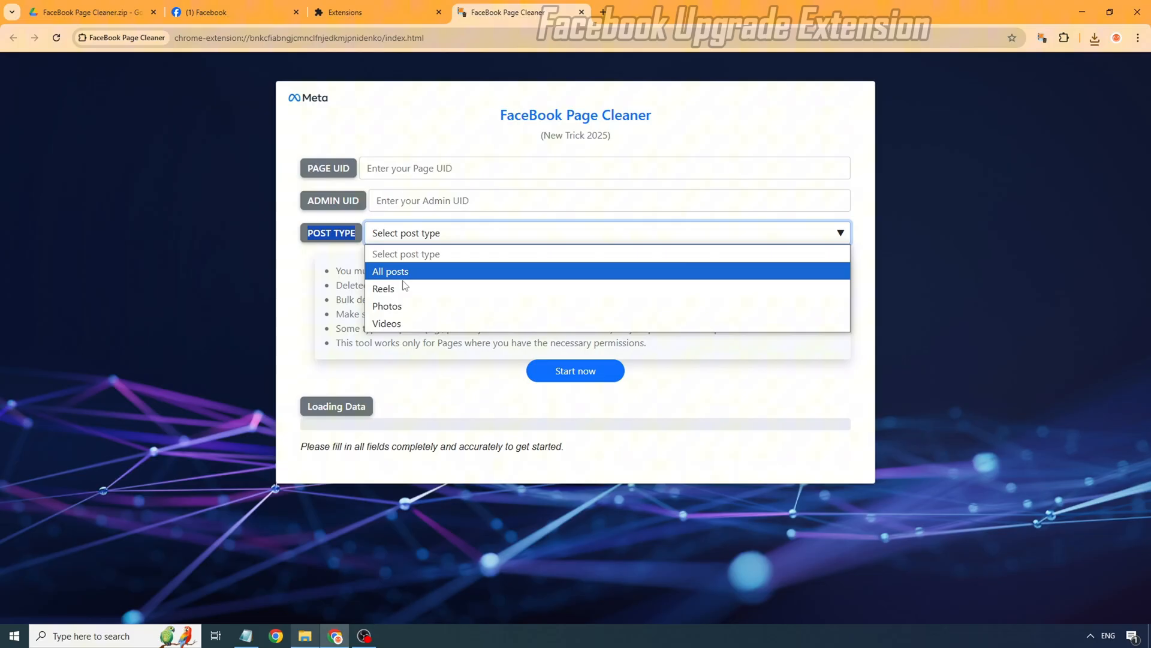
click(604, 168)
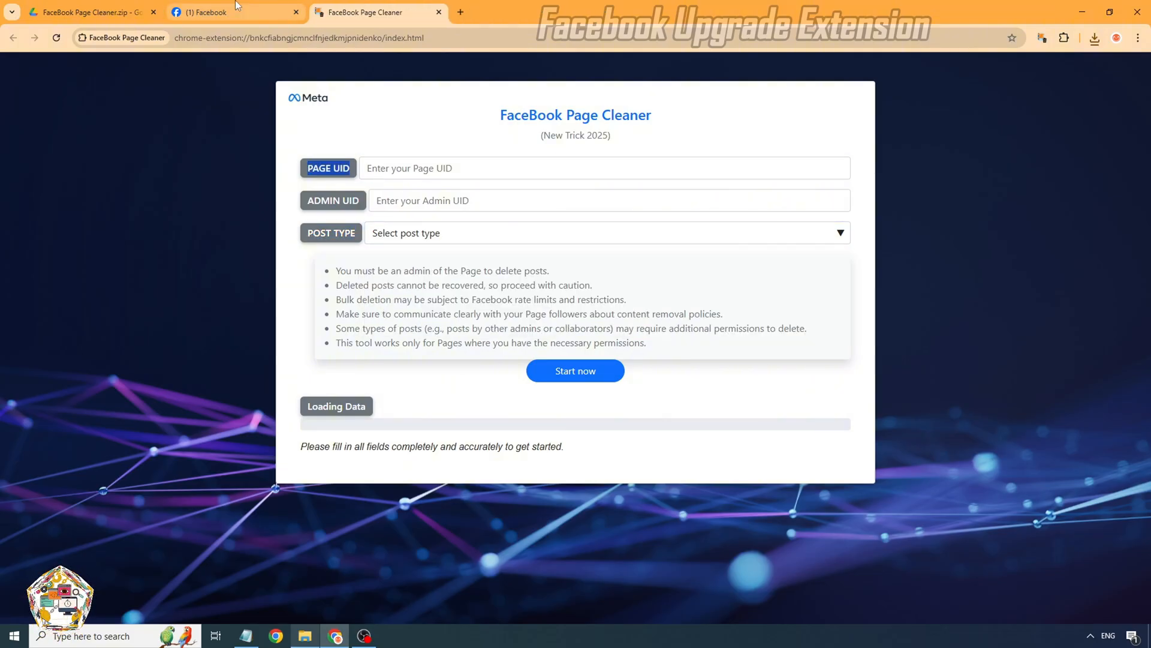
click(235, 12)
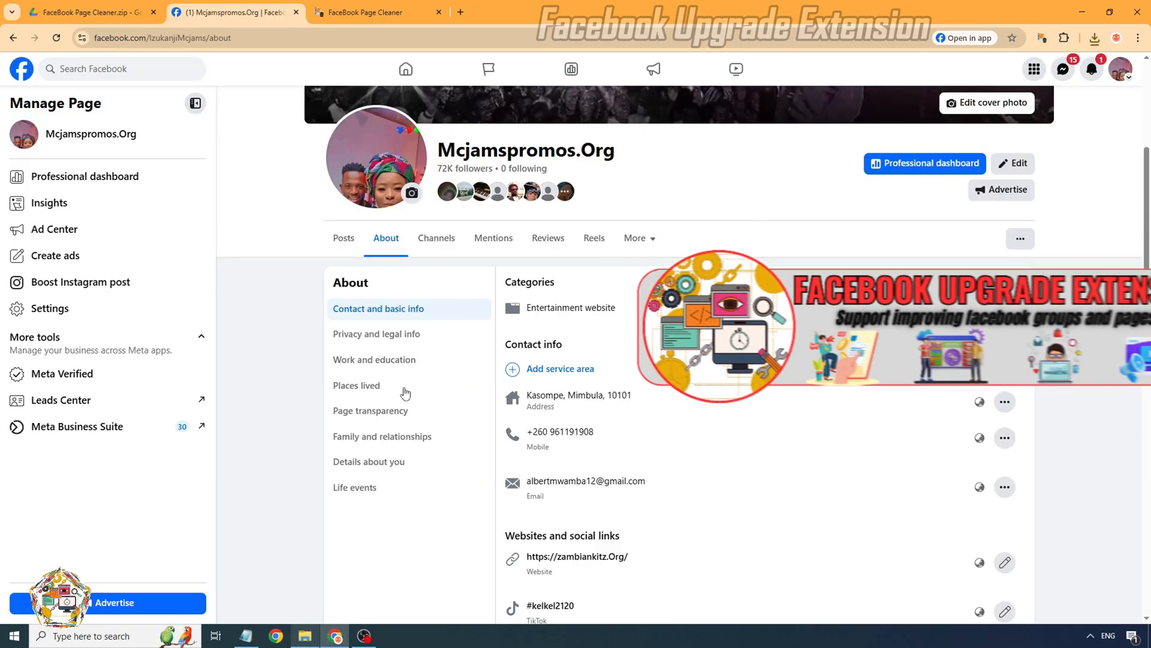
click(371, 411)
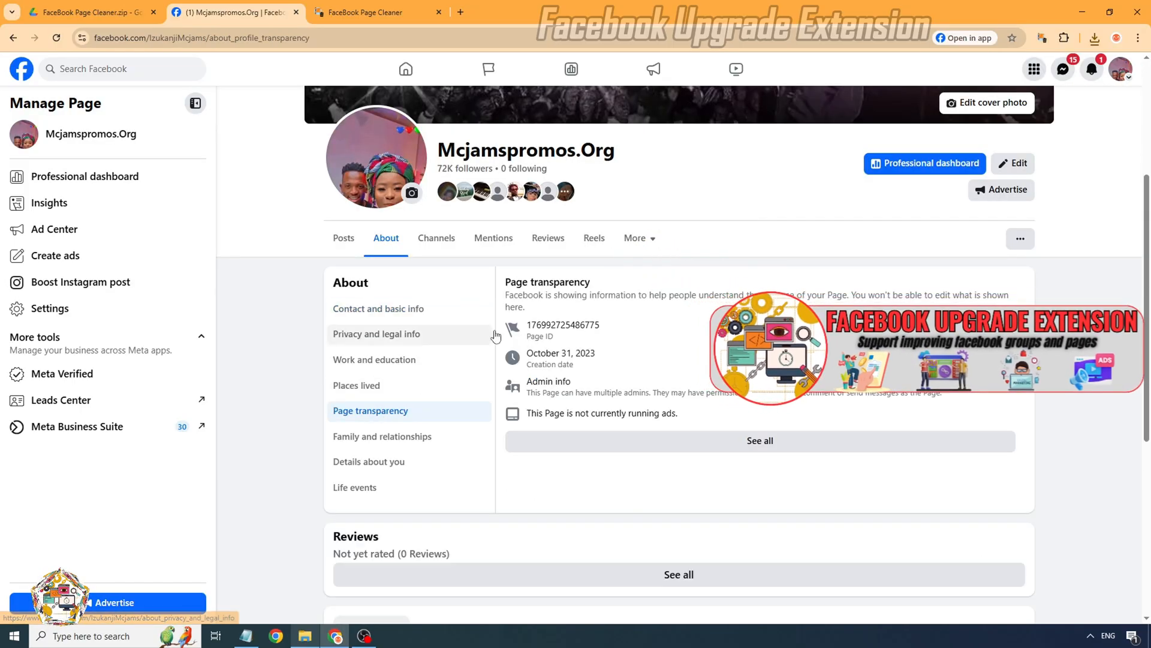
right_click(563, 325)
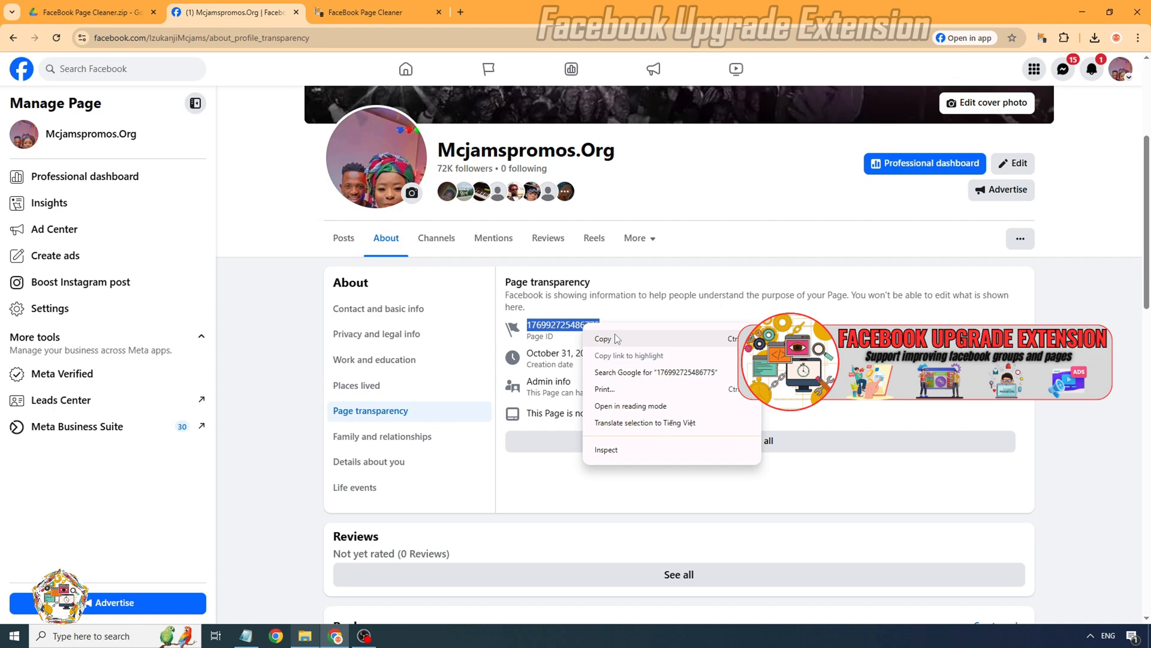
click(371, 12)
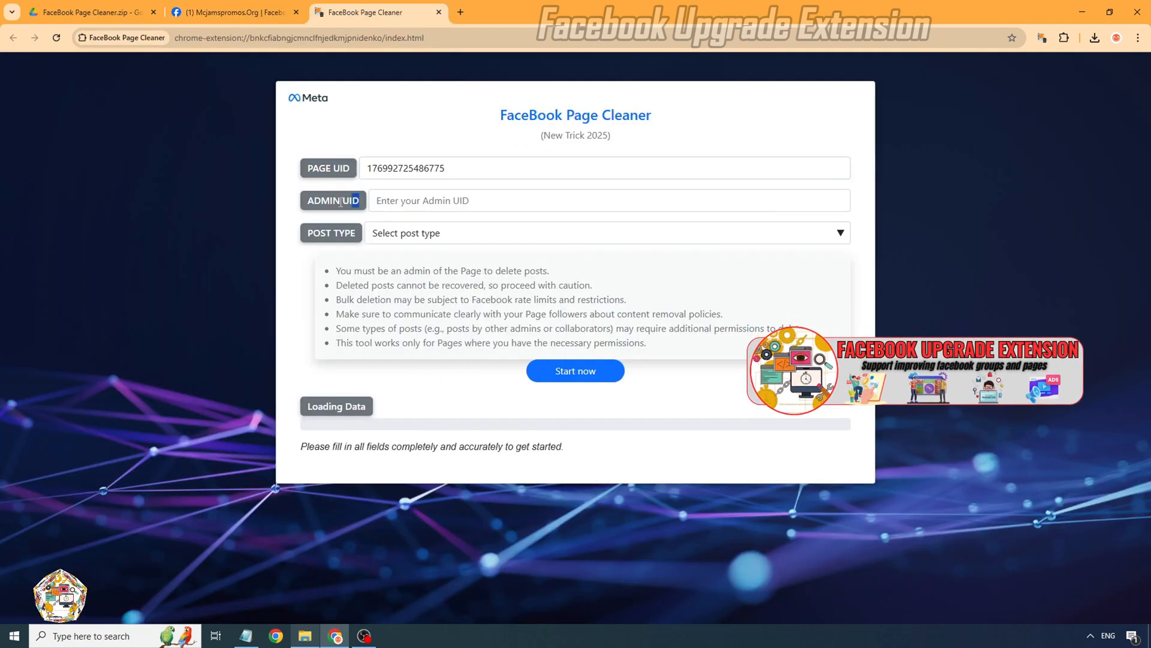
click(235, 12)
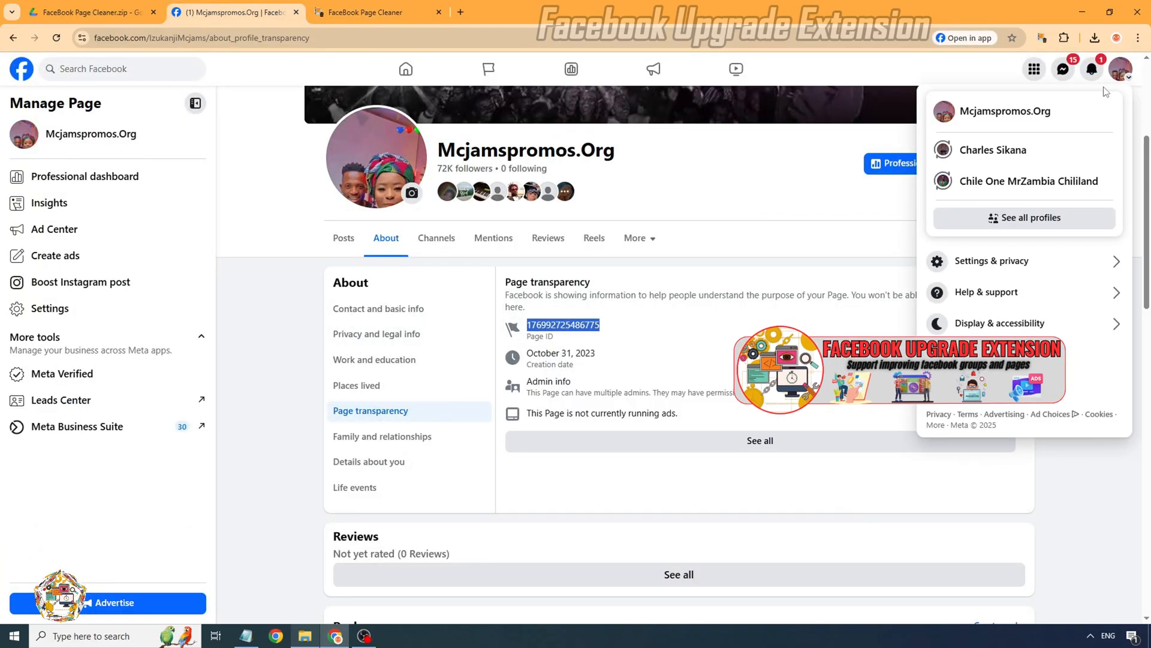
click(993, 149)
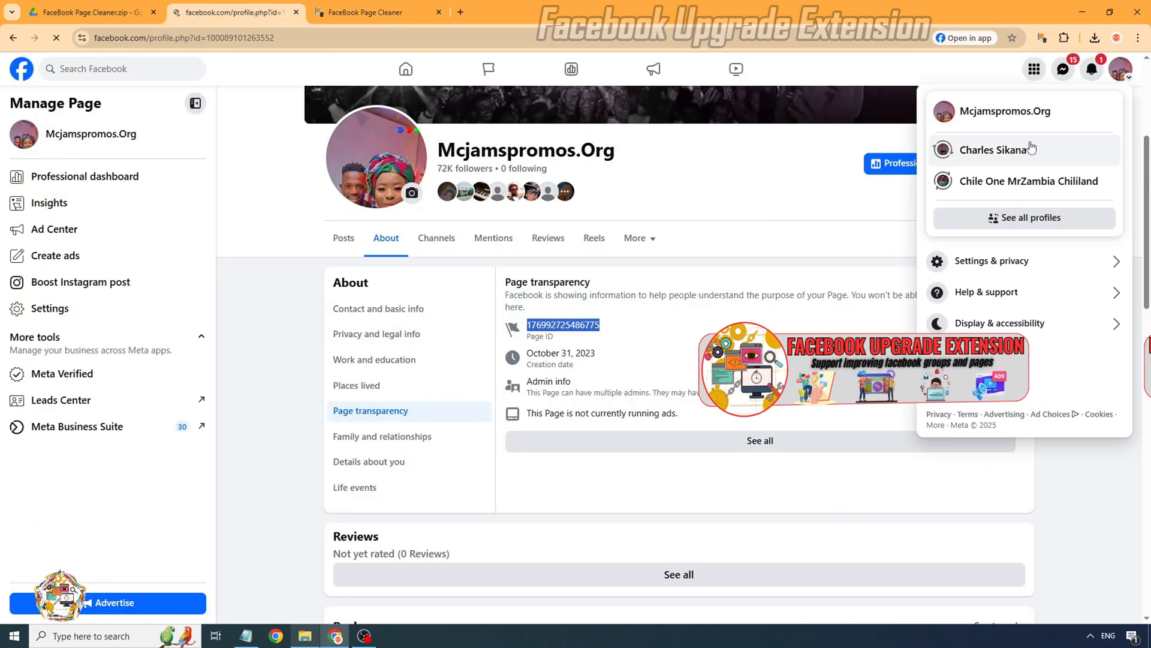
click(999, 149)
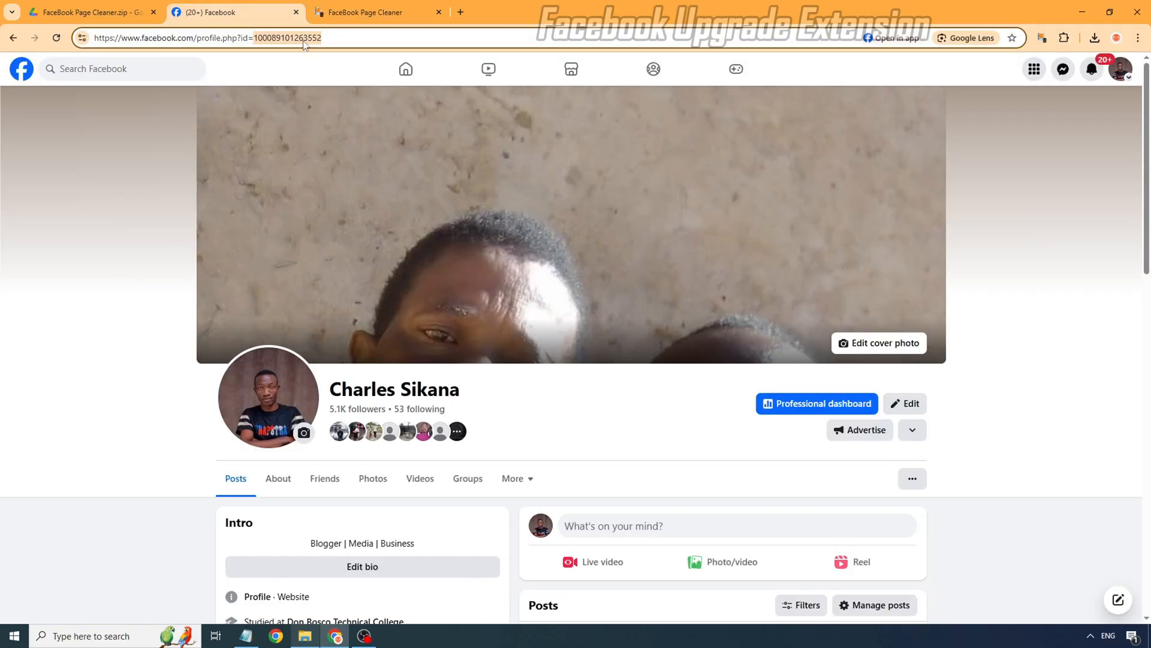
right_click(198, 37)
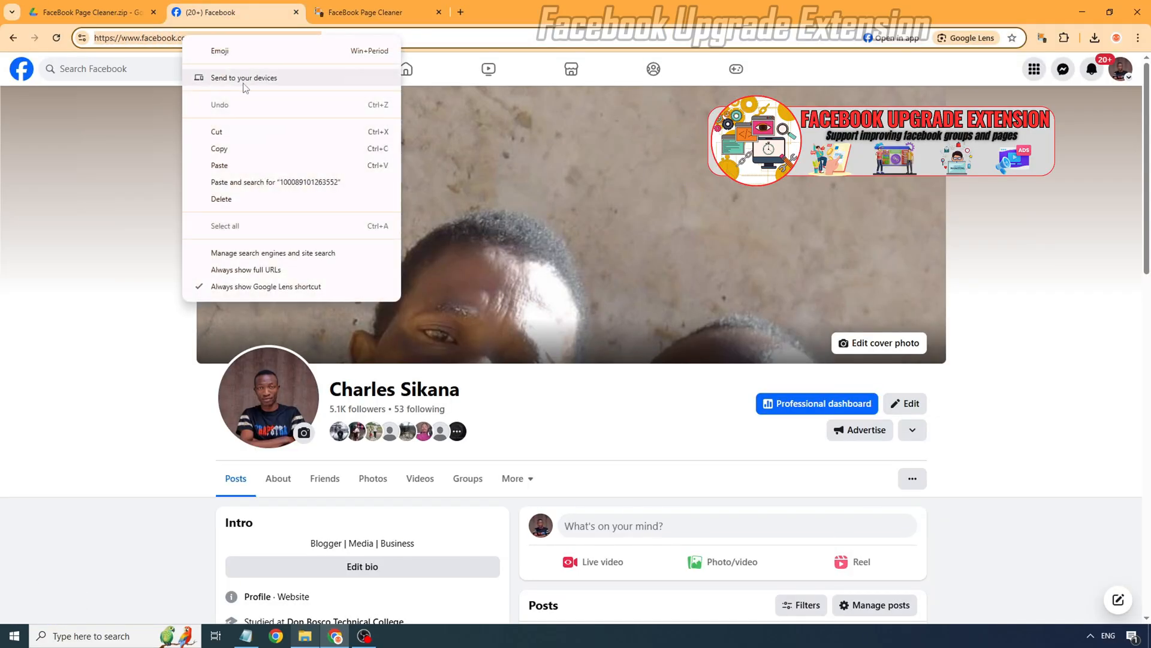
click(375, 12)
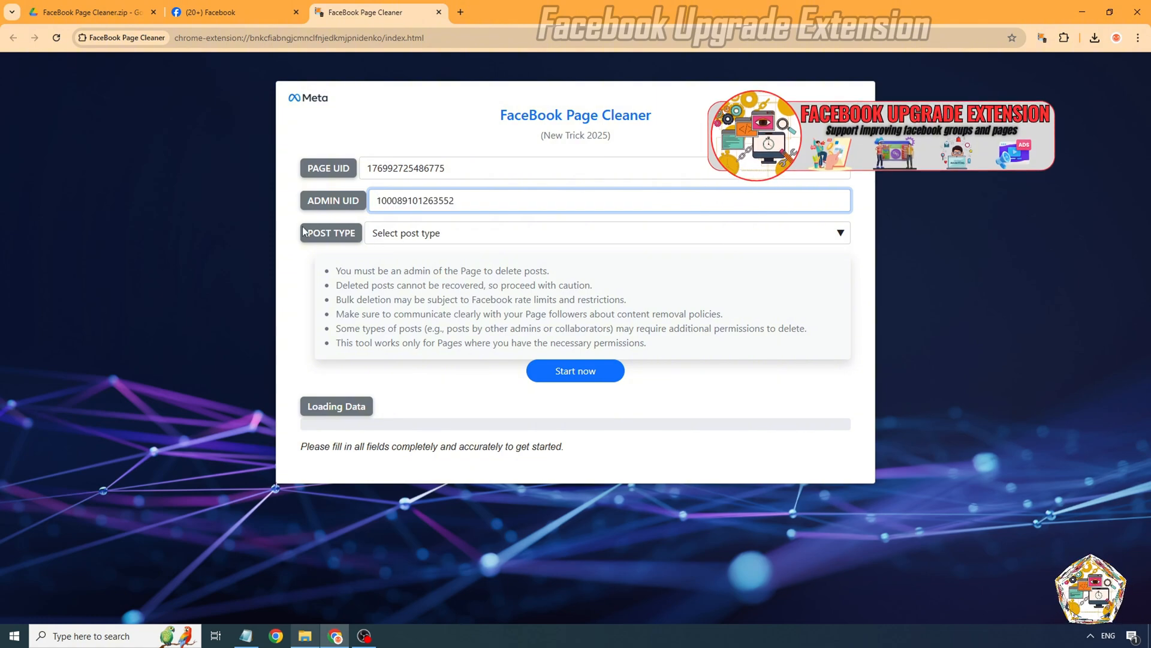
click(606, 233)
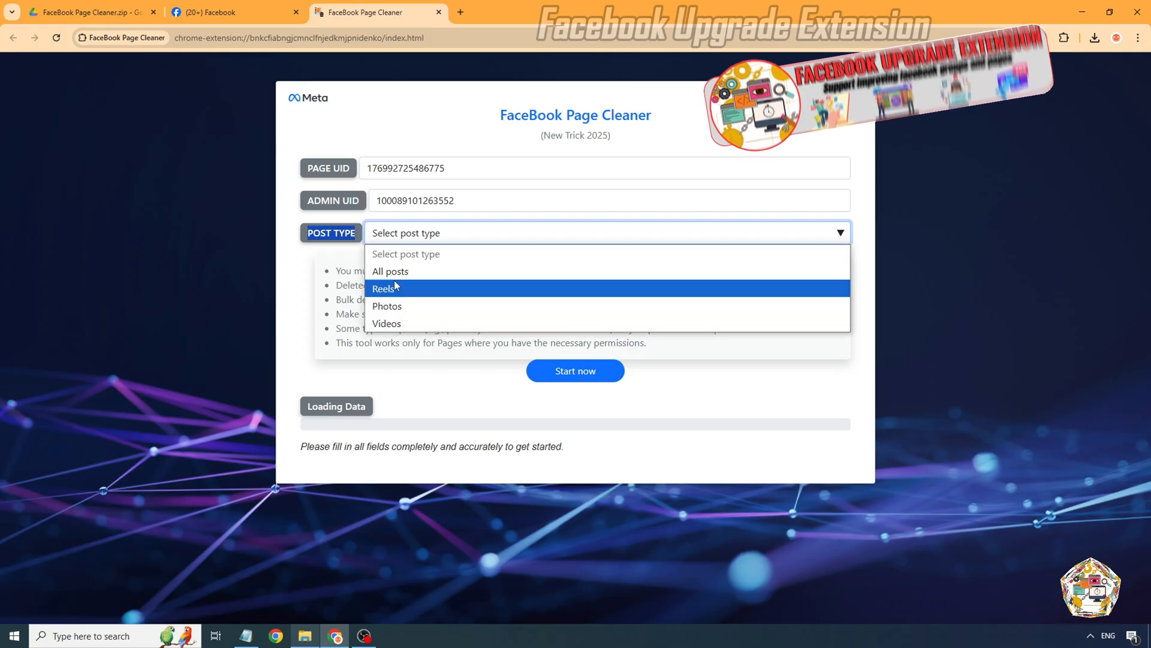
Choose All posts as the post type and switch Facebook back to acting as Mcjamspromos.Org.
click(214, 12)
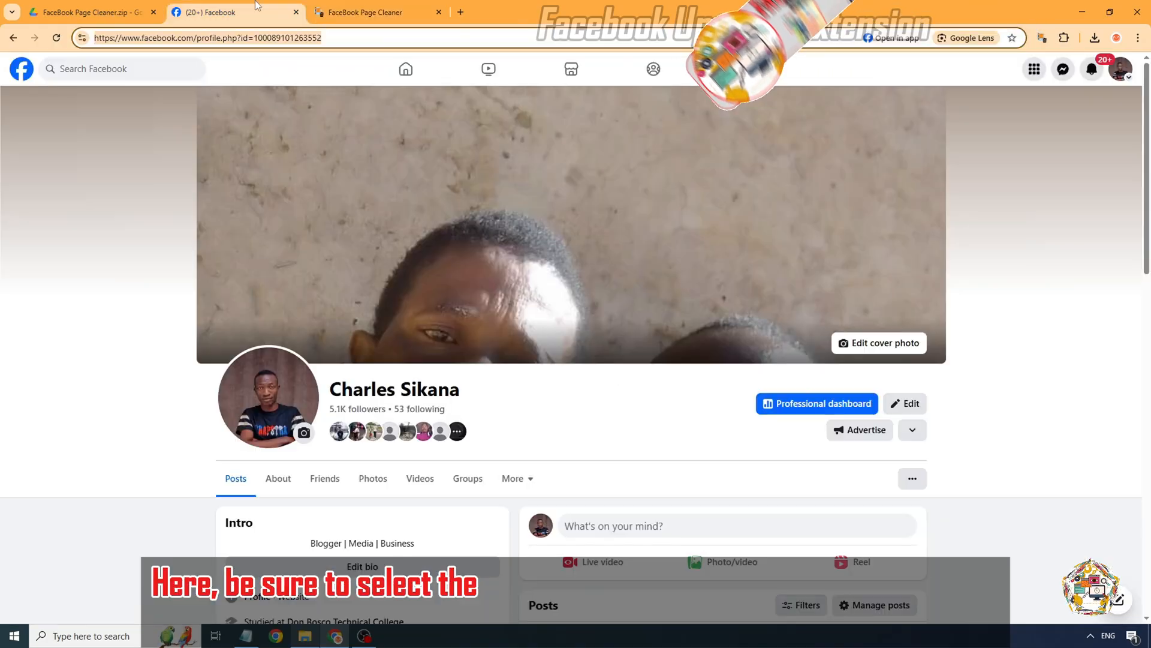
click(1119, 69)
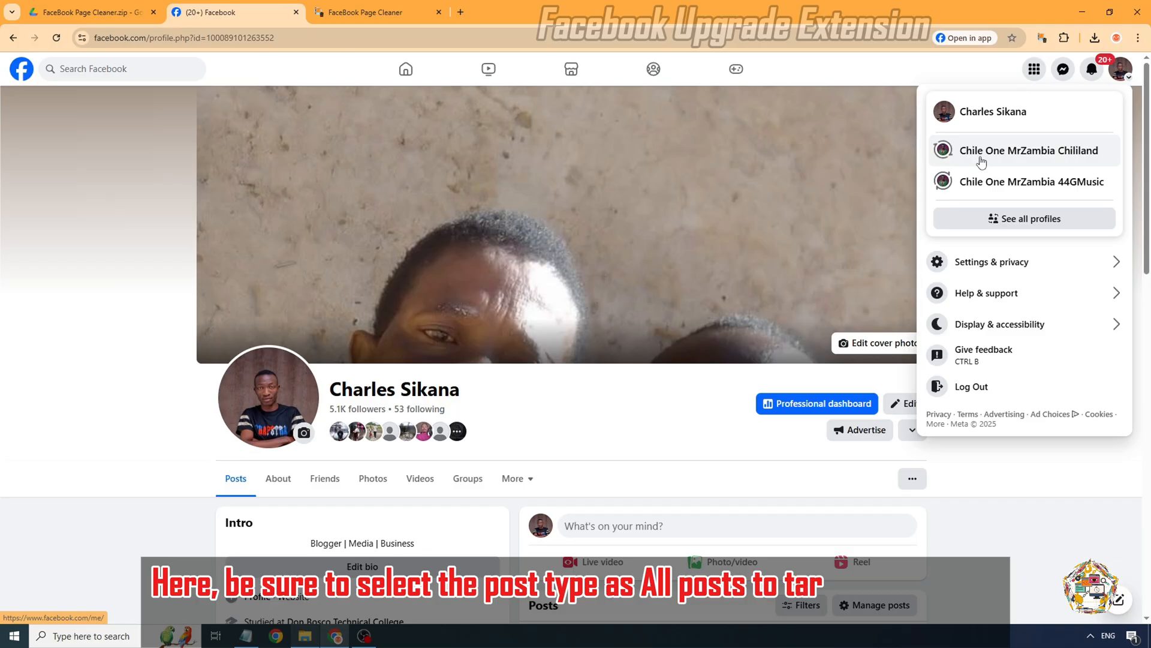
click(1029, 150)
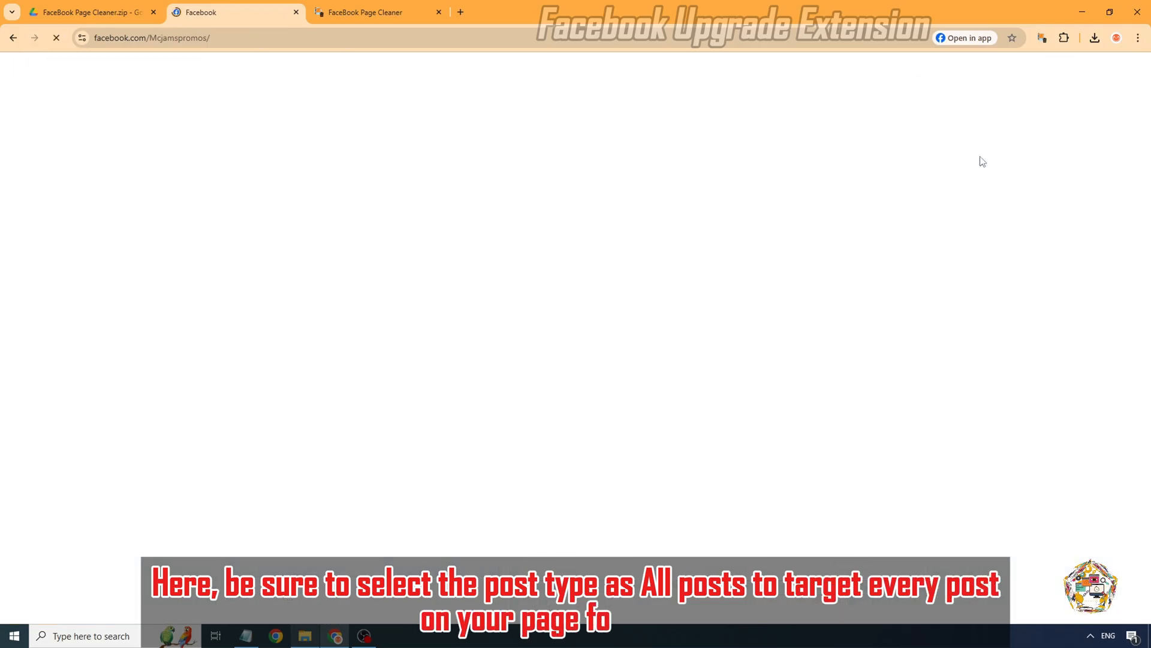
click(1119, 69)
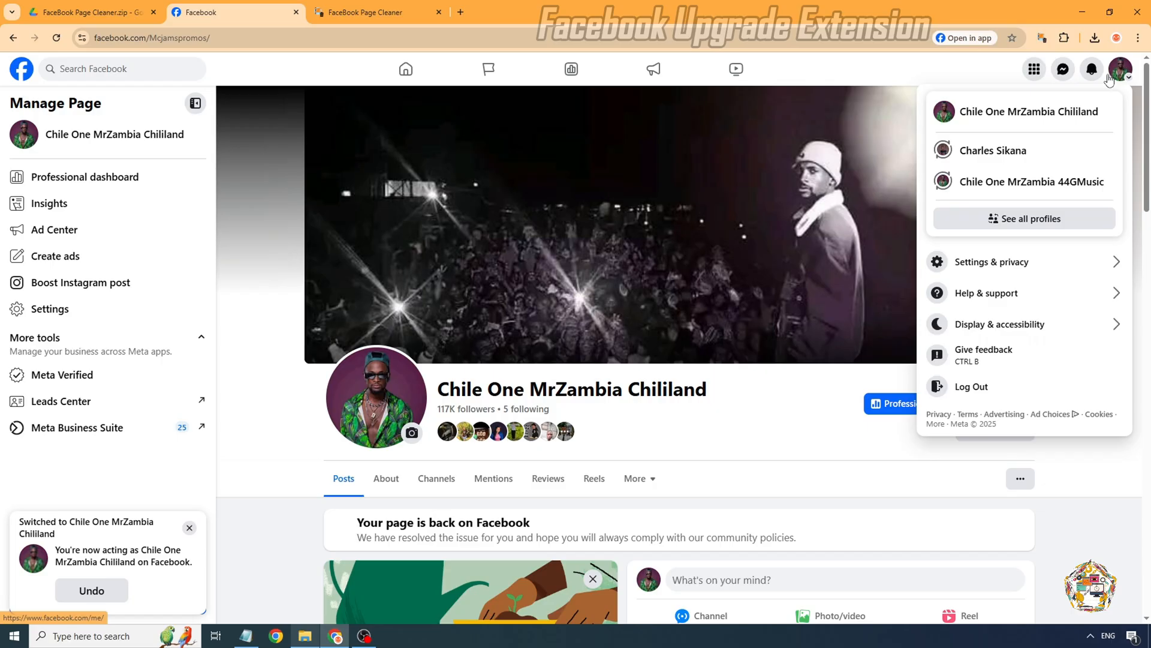
click(1023, 218)
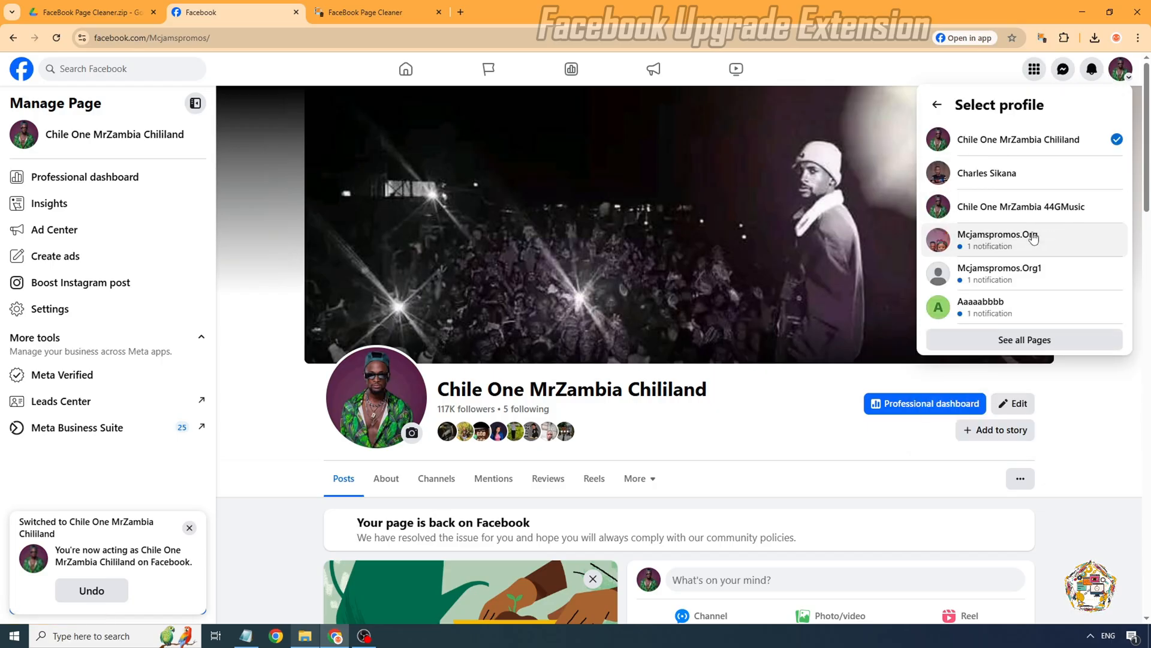
click(996, 238)
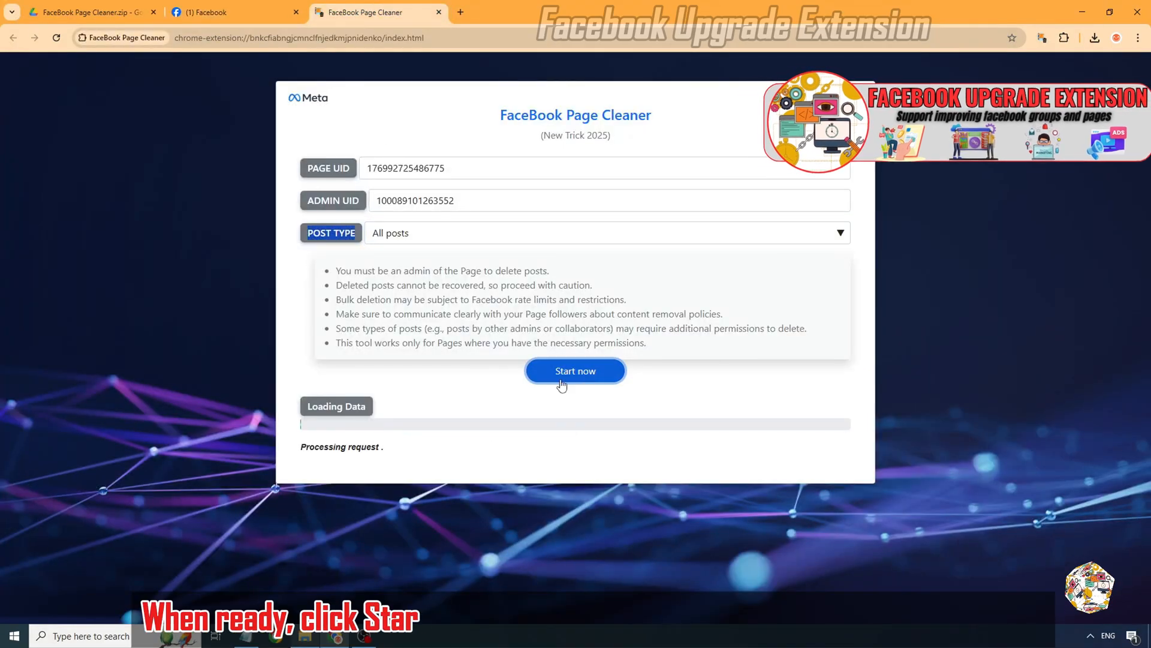
Start the deletion, acknowledge Request Successful at 100%, and return to the Facebook page.
click(575, 370)
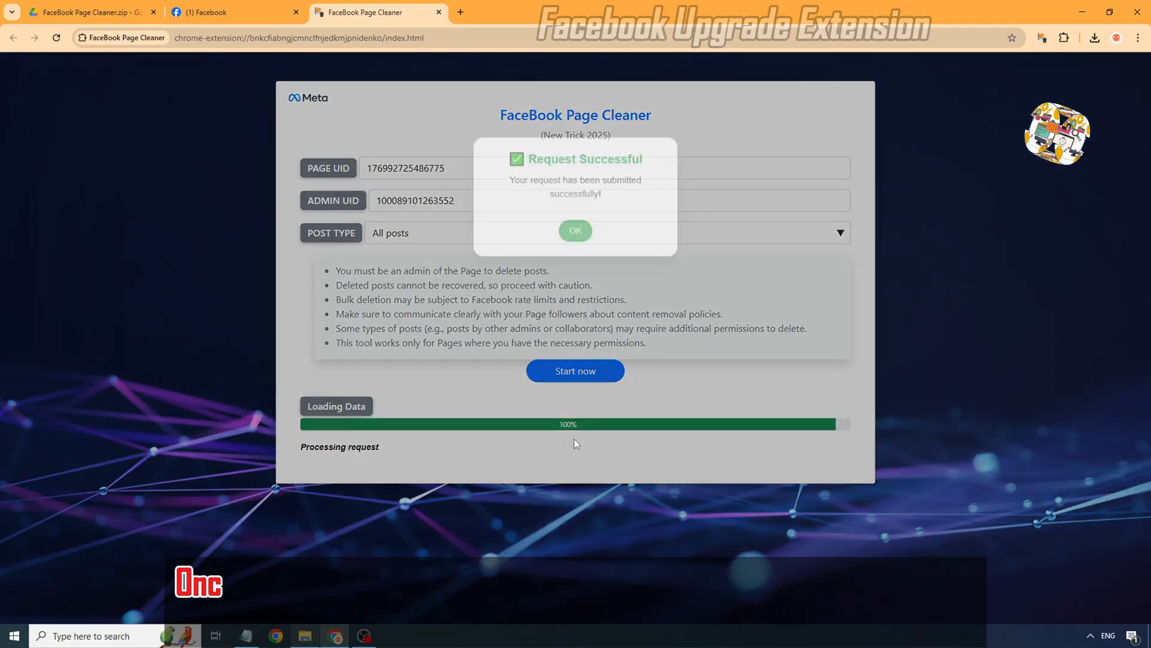
click(575, 230)
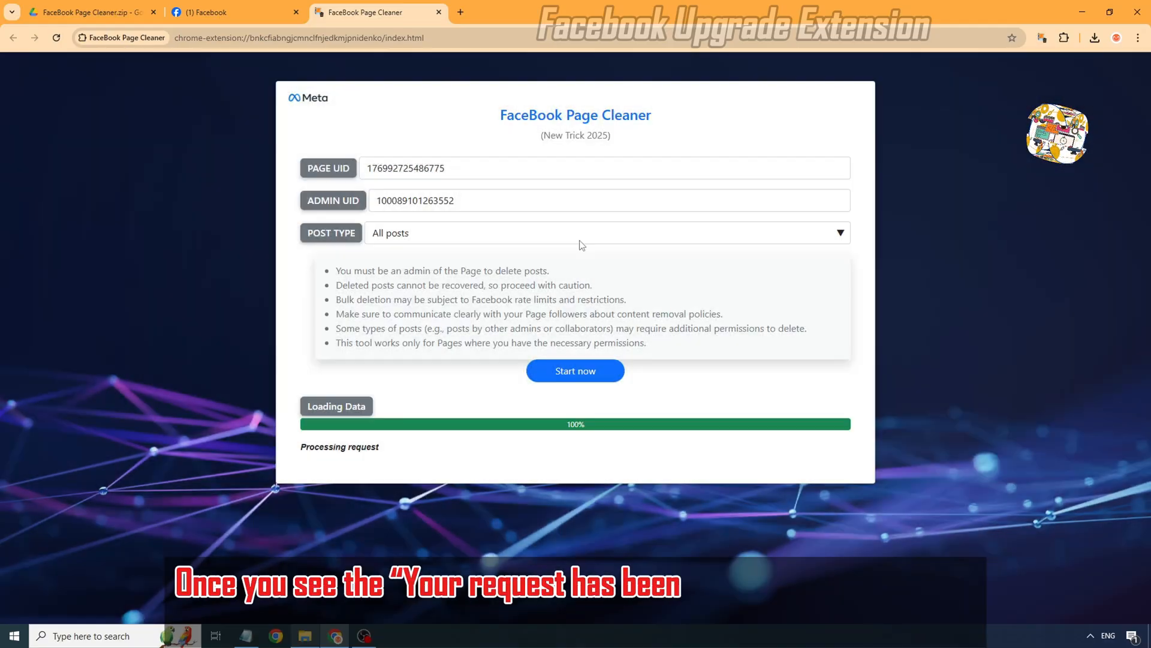
click(236, 12)
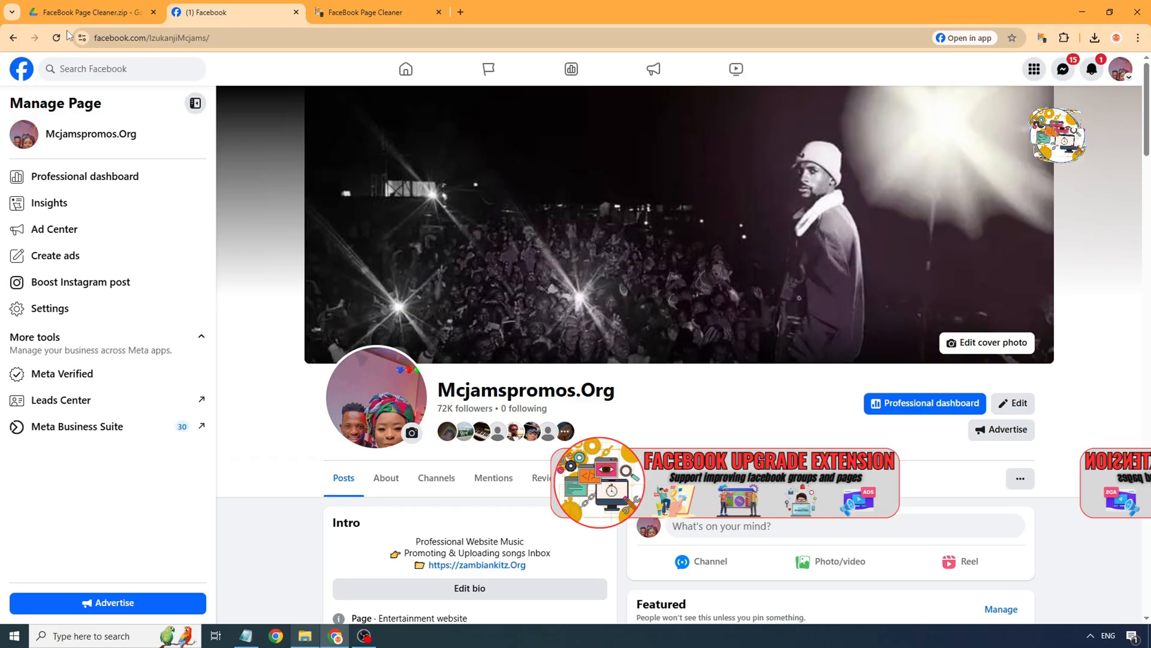
Verify the page shows No posts available, then view About > Page transparency.
scroll(down, 3)
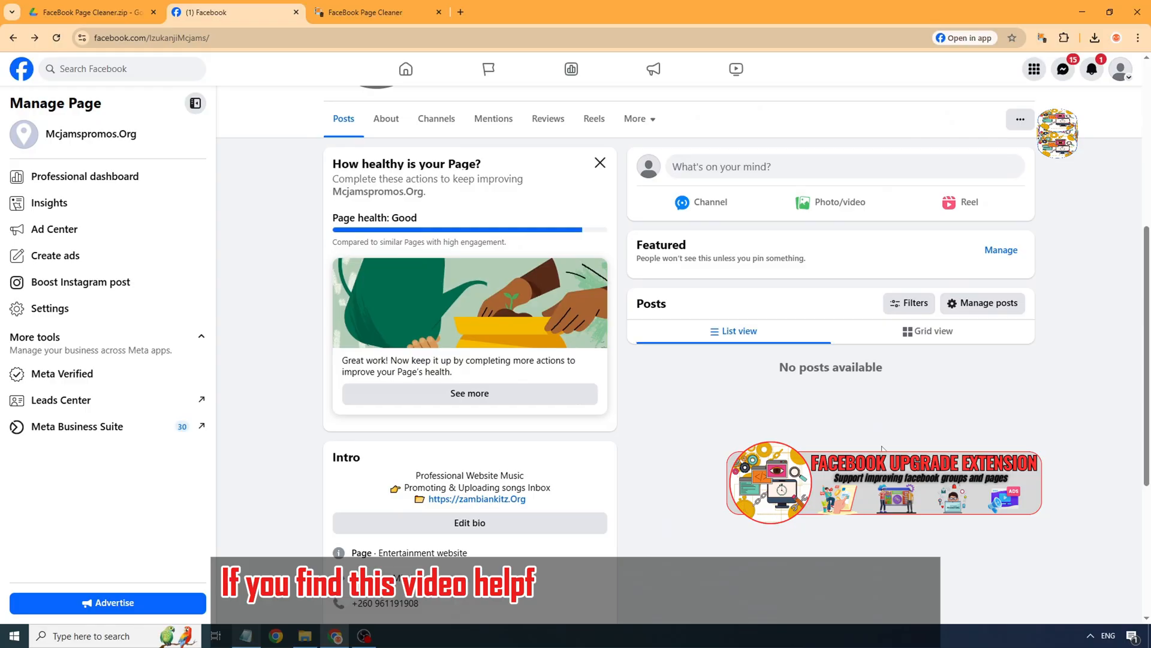
click(385, 119)
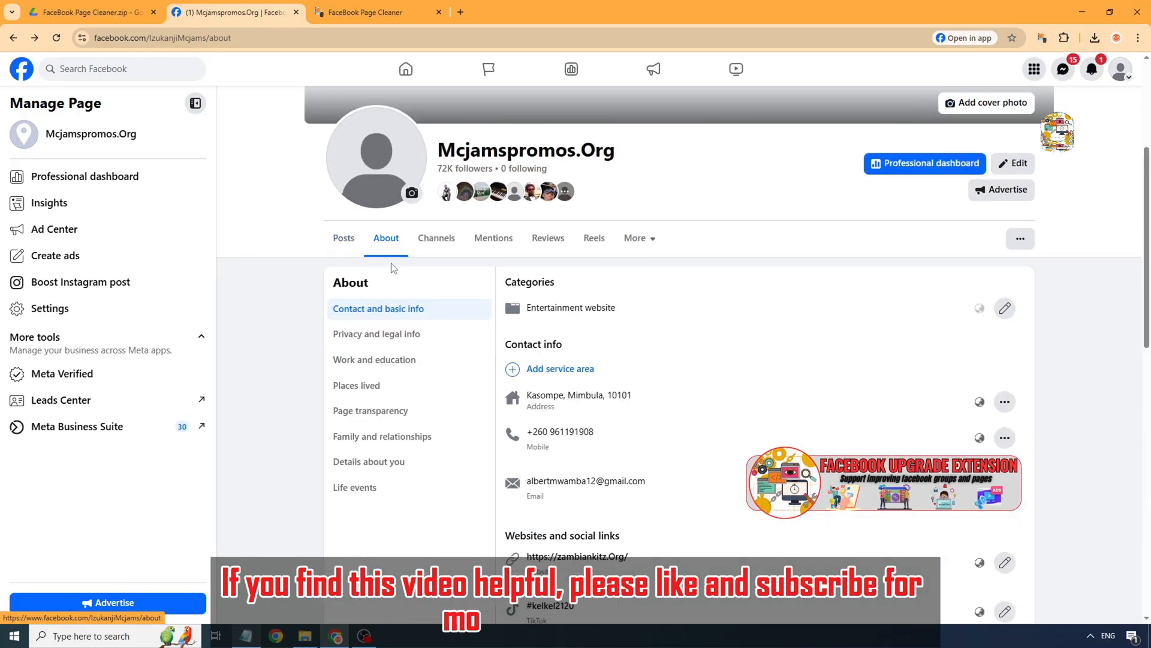
click(371, 411)
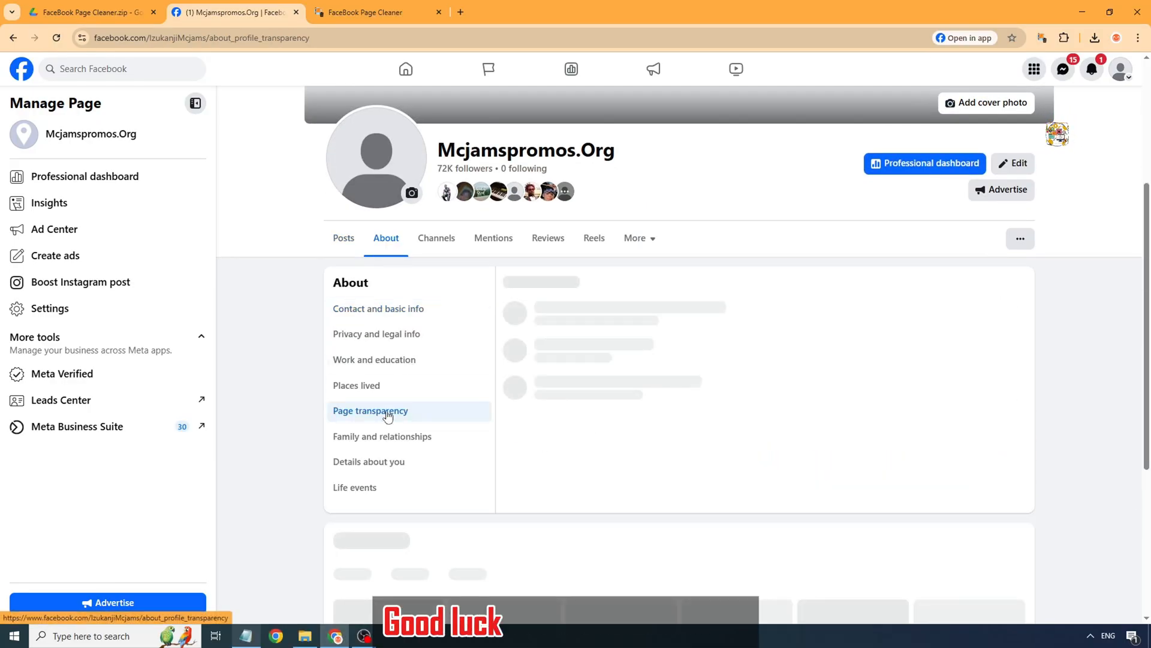